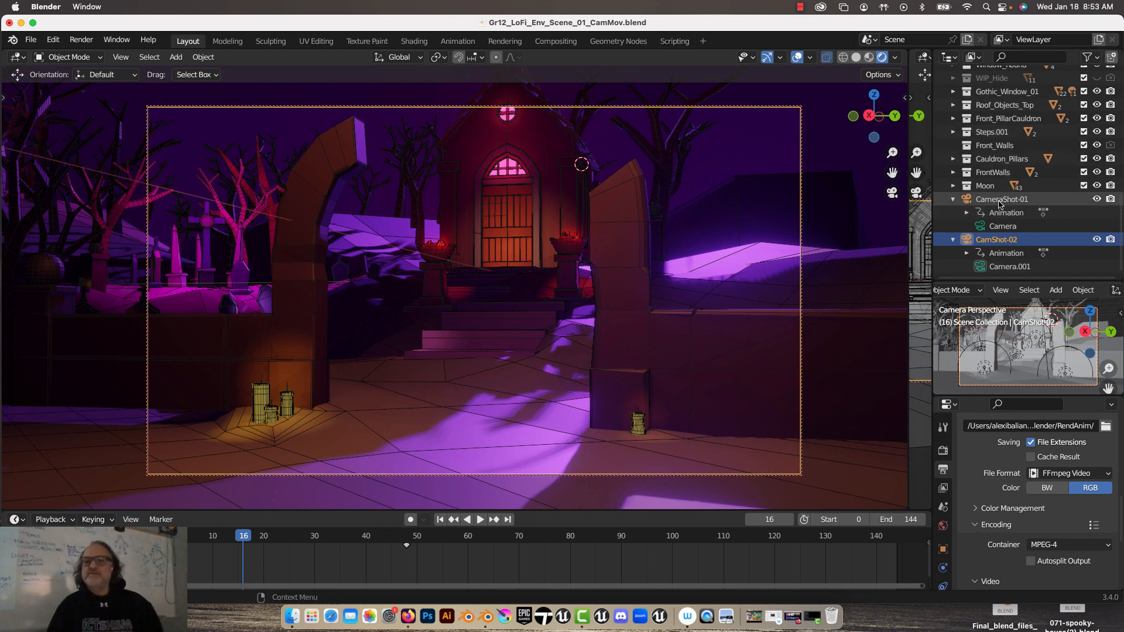
# Select CameraShot-01 and preview its camera animation
pyautogui.click(1002, 199)
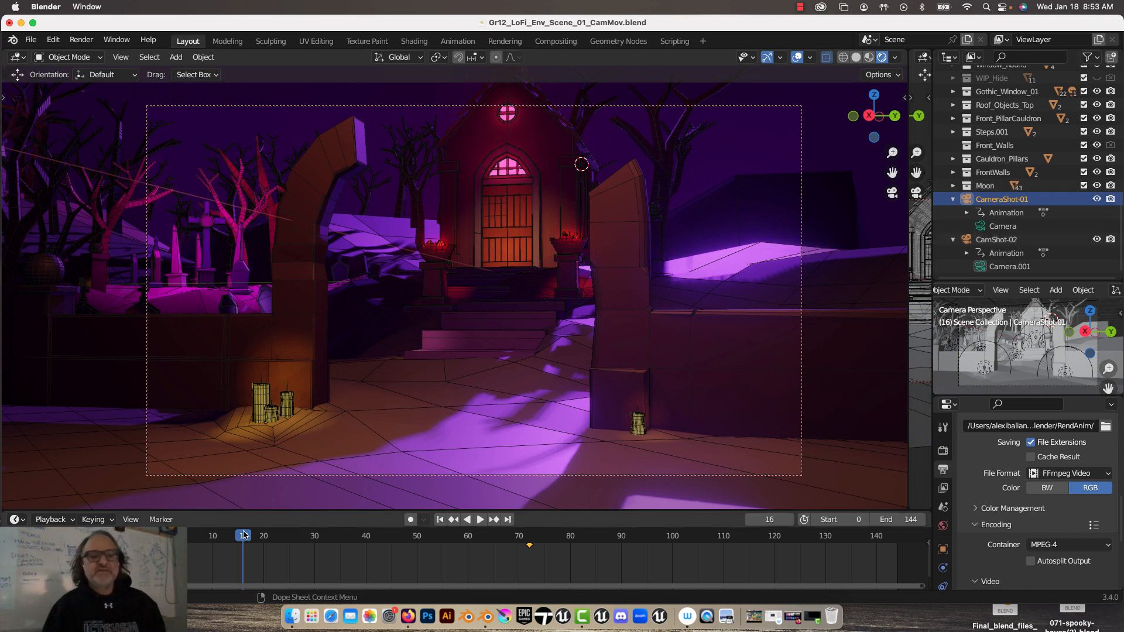
pyautogui.click(479, 520)
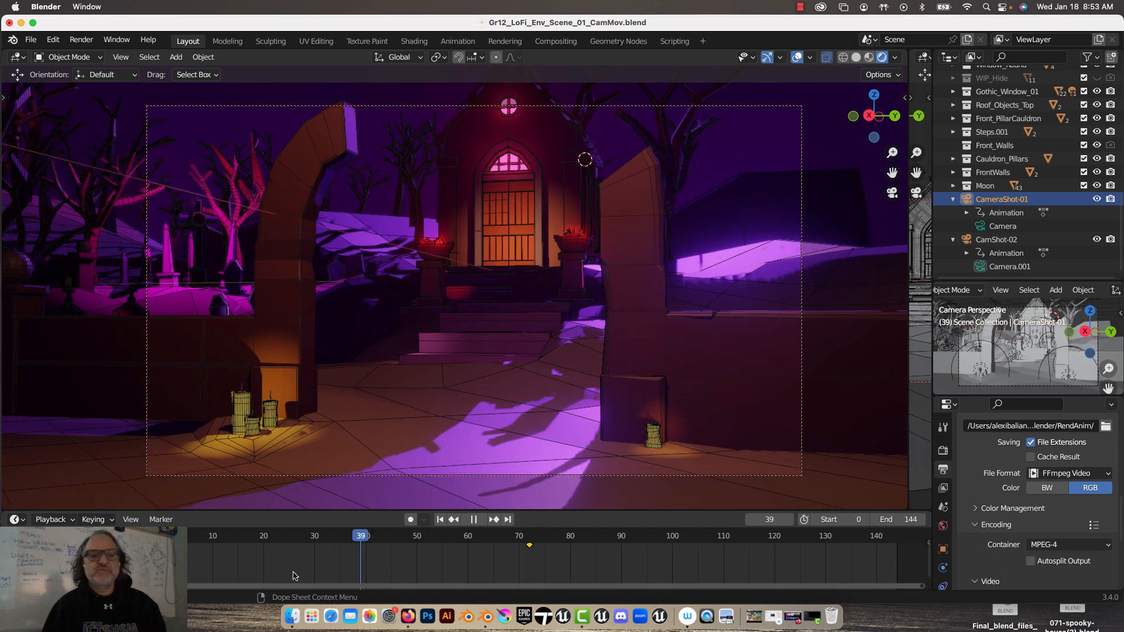
pyautogui.click(530, 545)
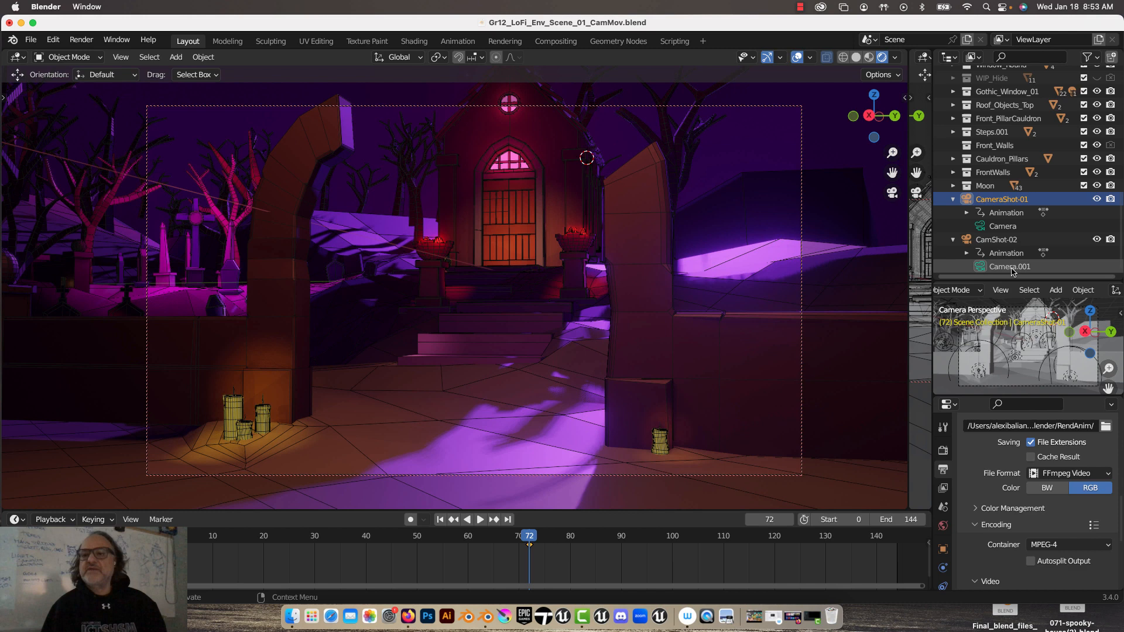
# Preview Camera.001's animation, set the playhead to frame 73, and open the keyframe actions menu
pyautogui.click(1009, 266)
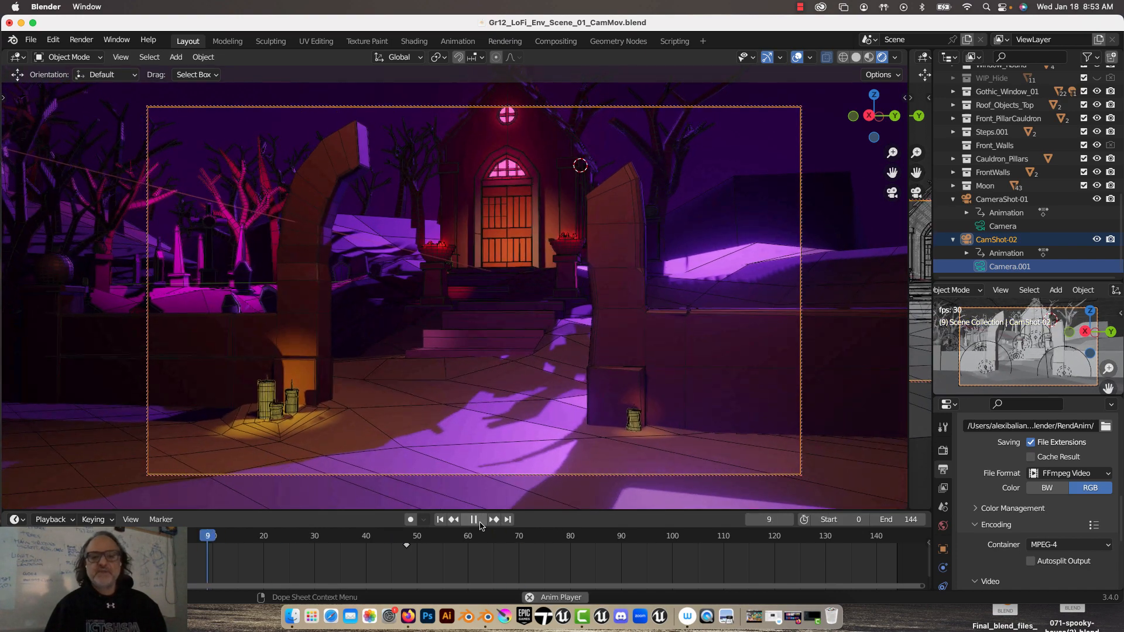
pyautogui.click(473, 519)
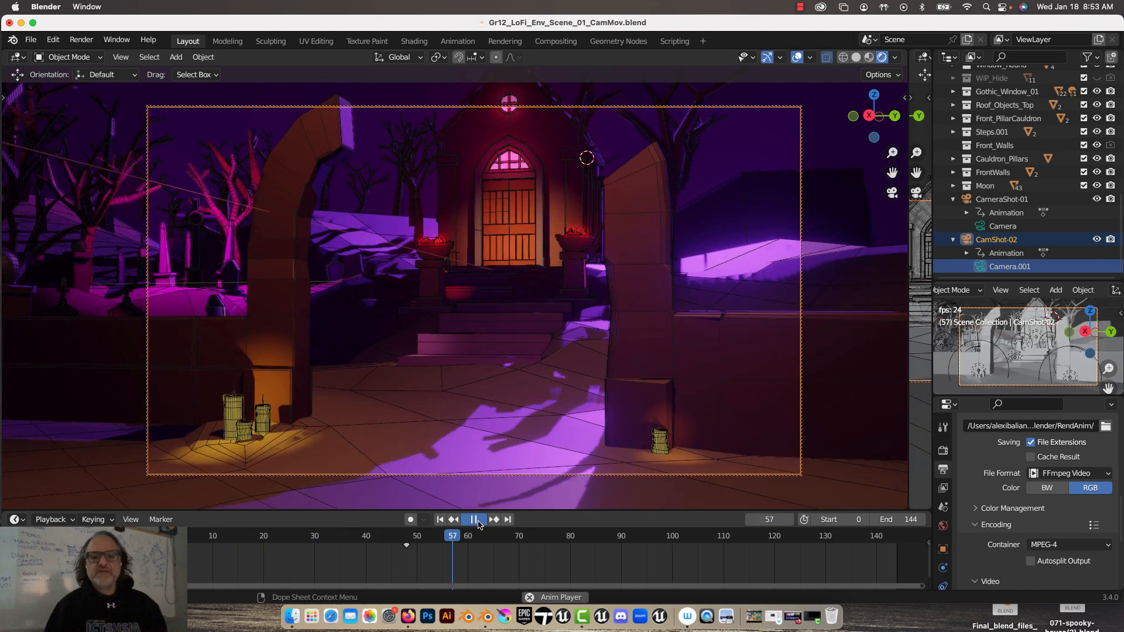
pyautogui.click(479, 519)
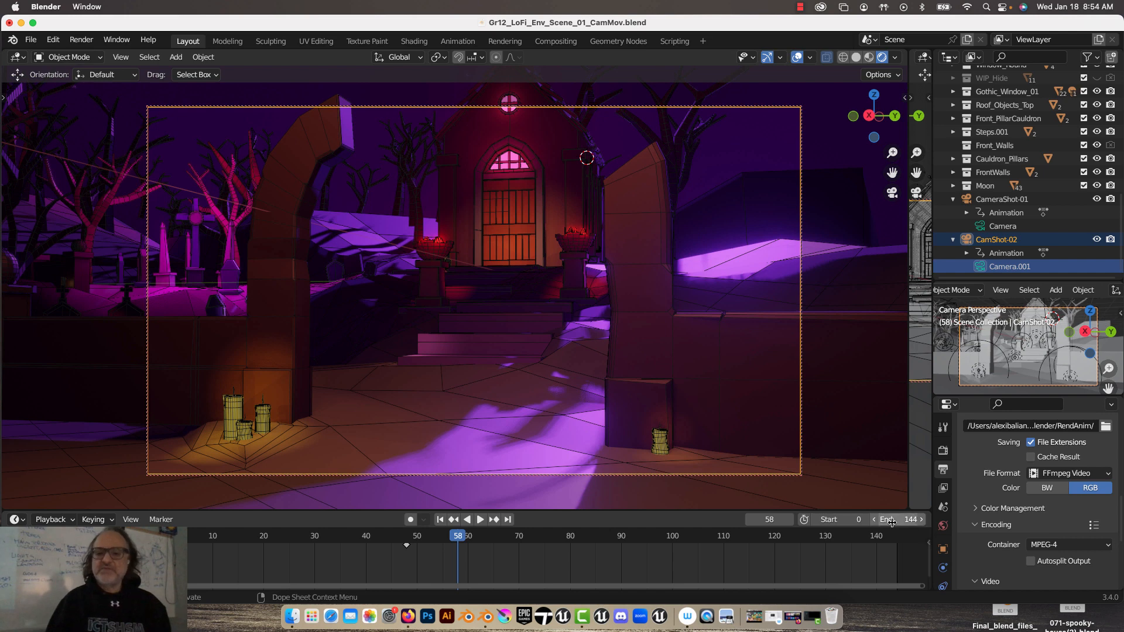
pyautogui.moveTo(888, 519)
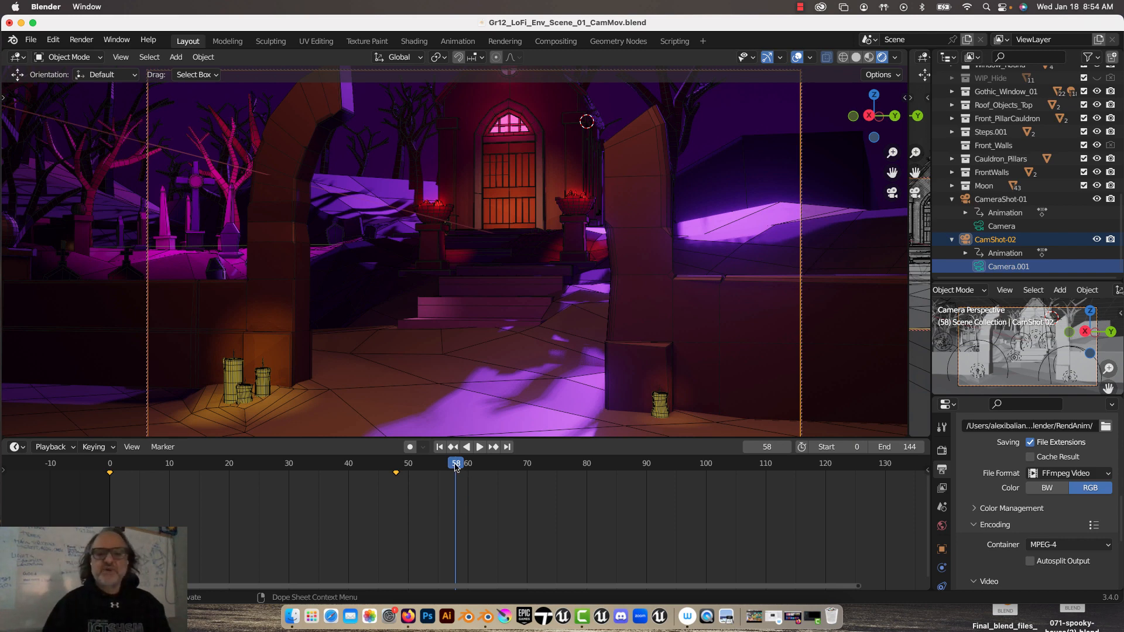
pyautogui.click(479, 446)
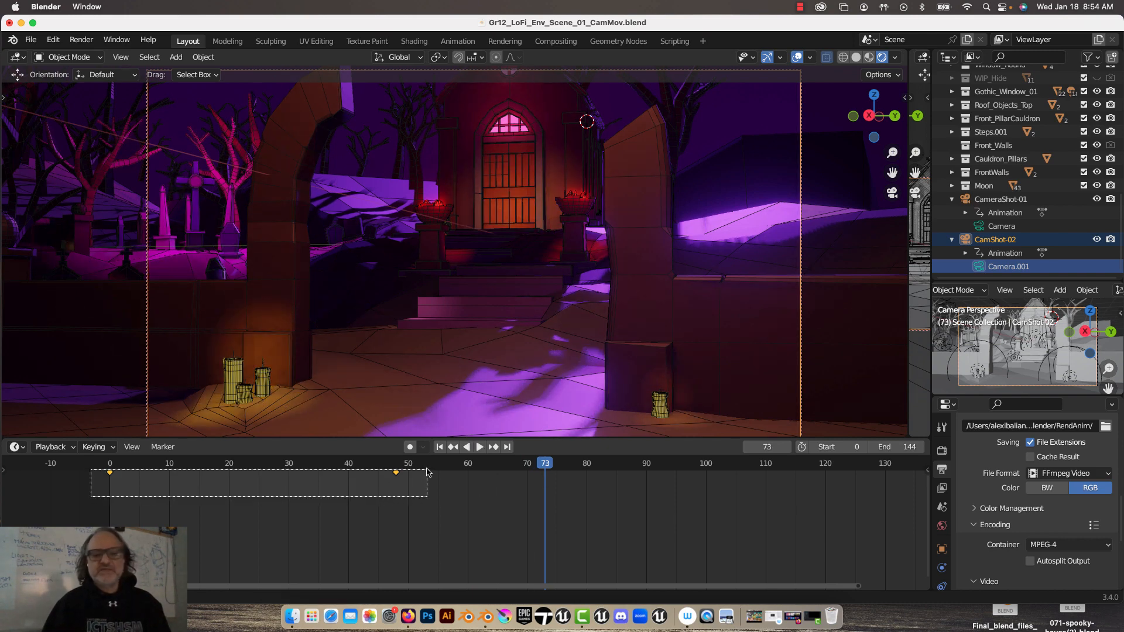
pyautogui.rightClick(398, 475)
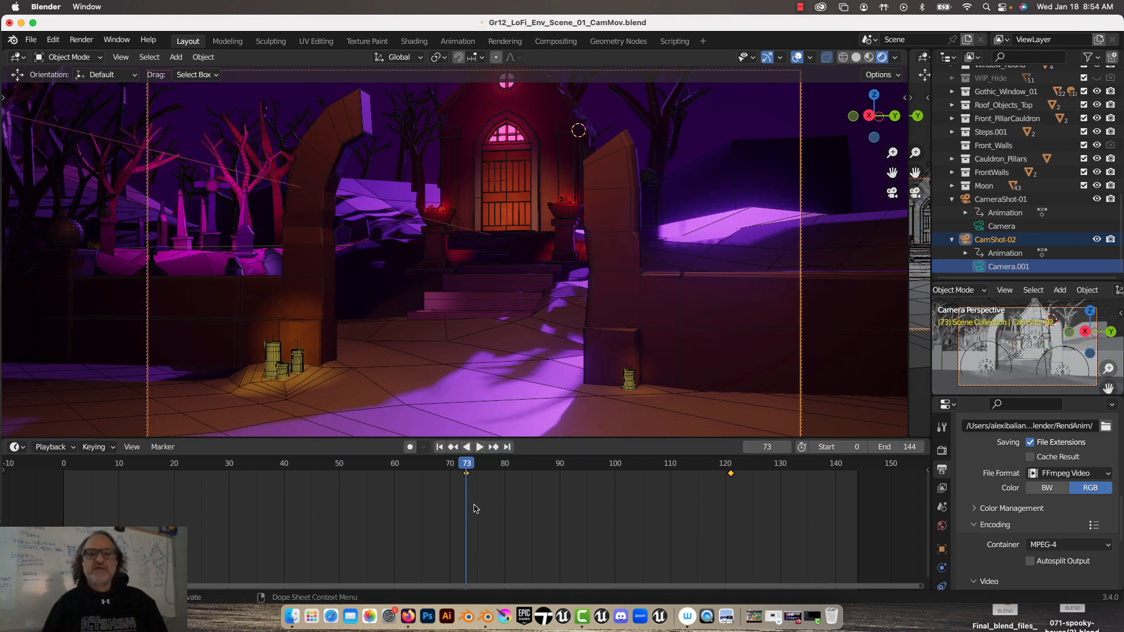
pyautogui.click(479, 447)
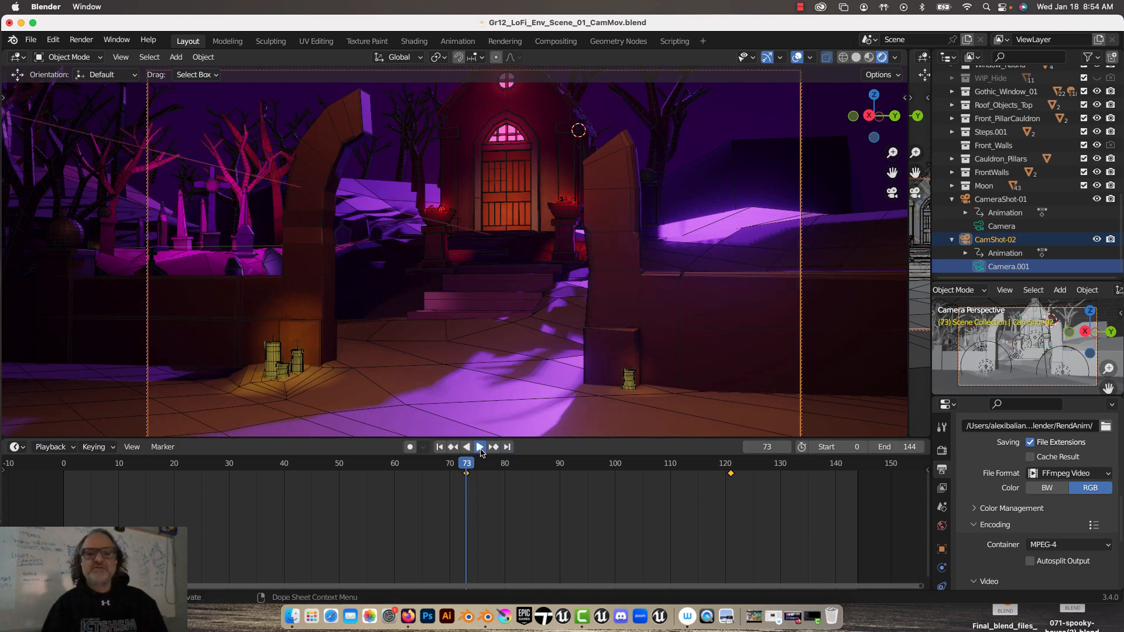
pyautogui.click(479, 447)
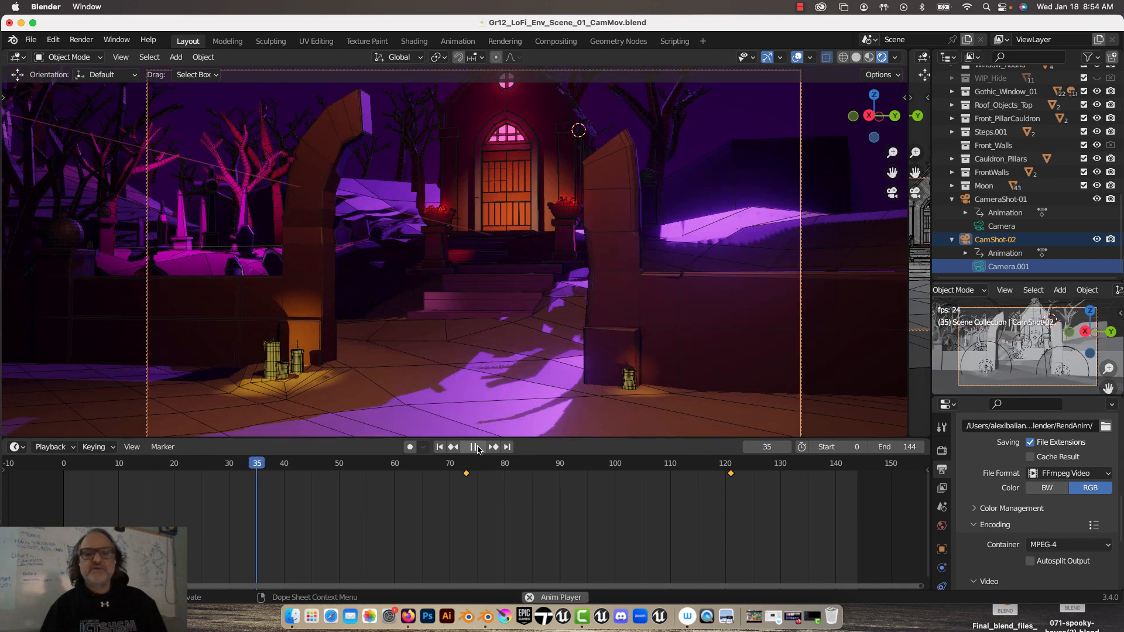
pyautogui.click(473, 447)
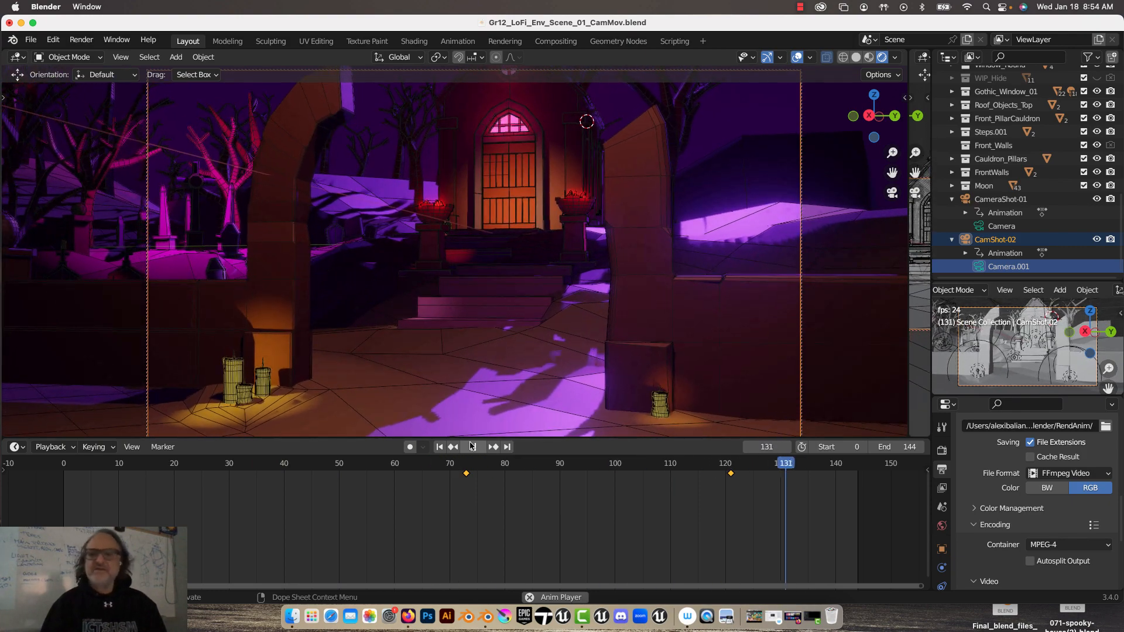
pyautogui.click(473, 446)
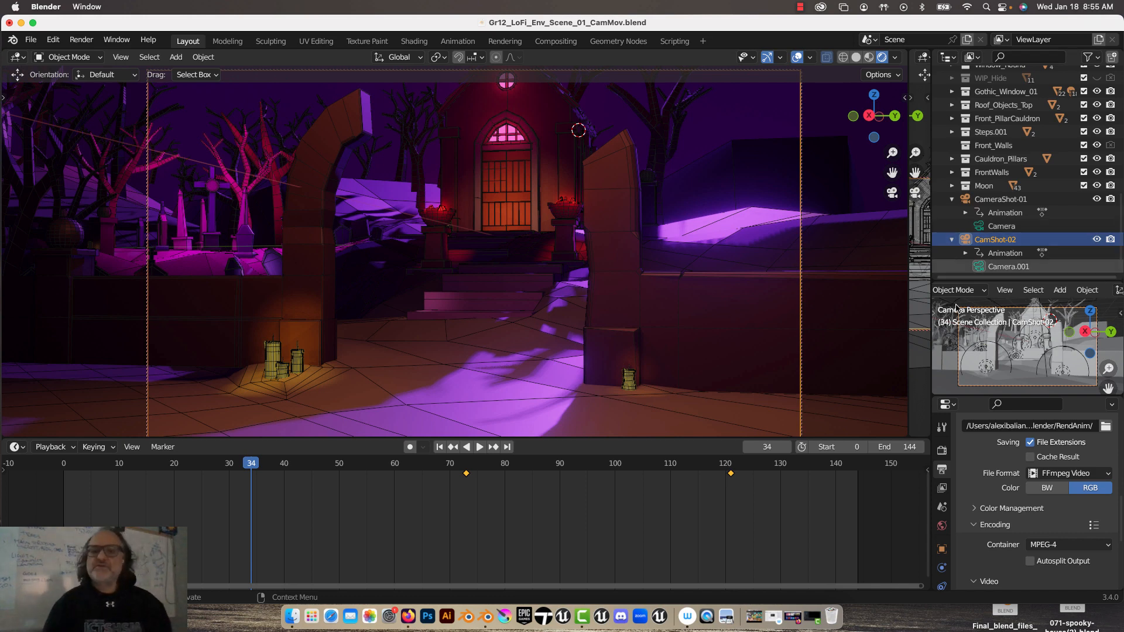
pyautogui.click(478, 447)
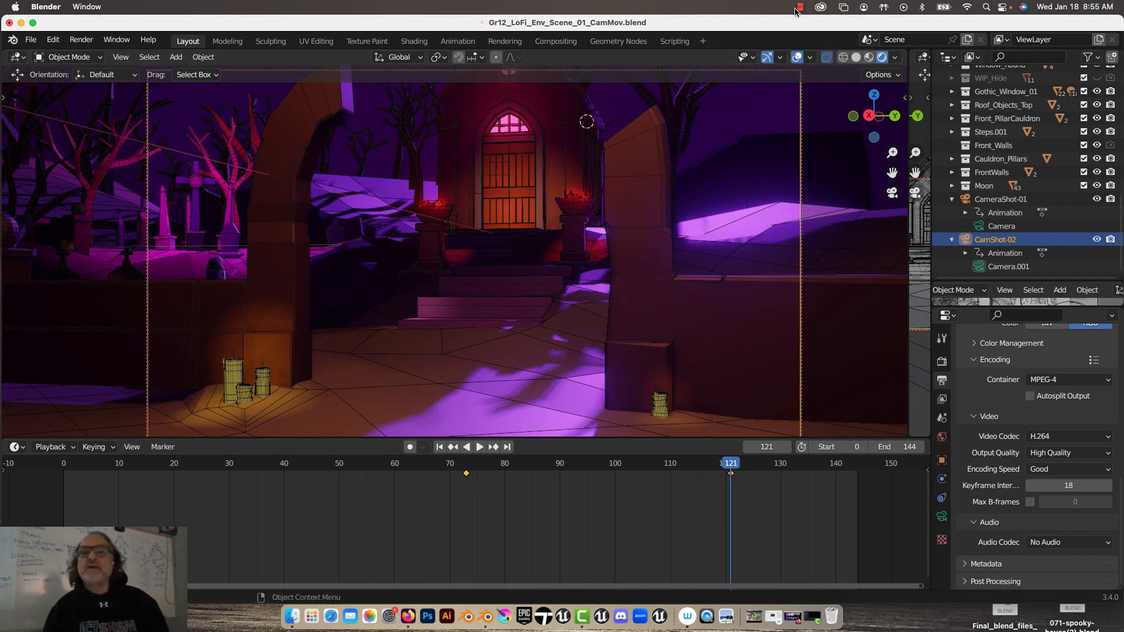
pyautogui.click(798, 6)
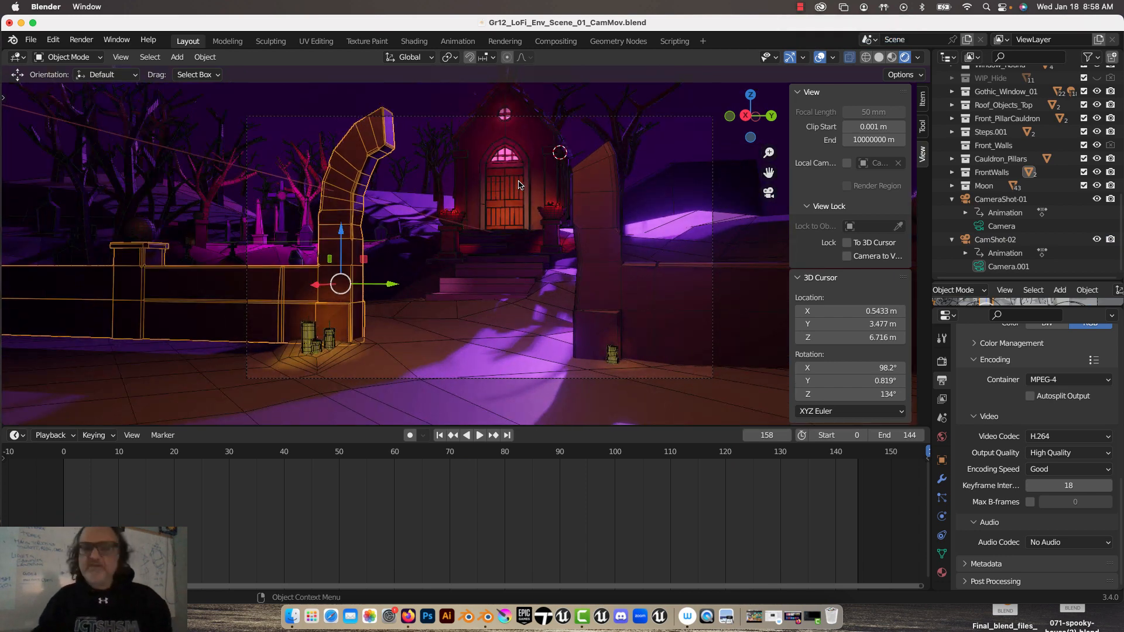
pyautogui.moveTo(317, 365)
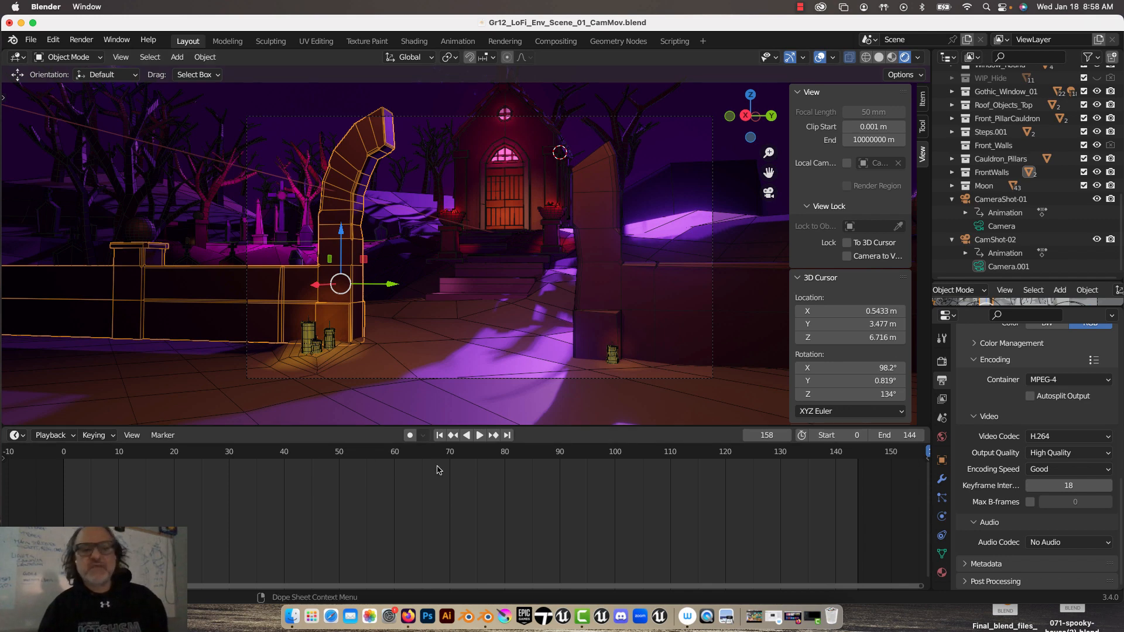
pyautogui.moveTo(402, 499)
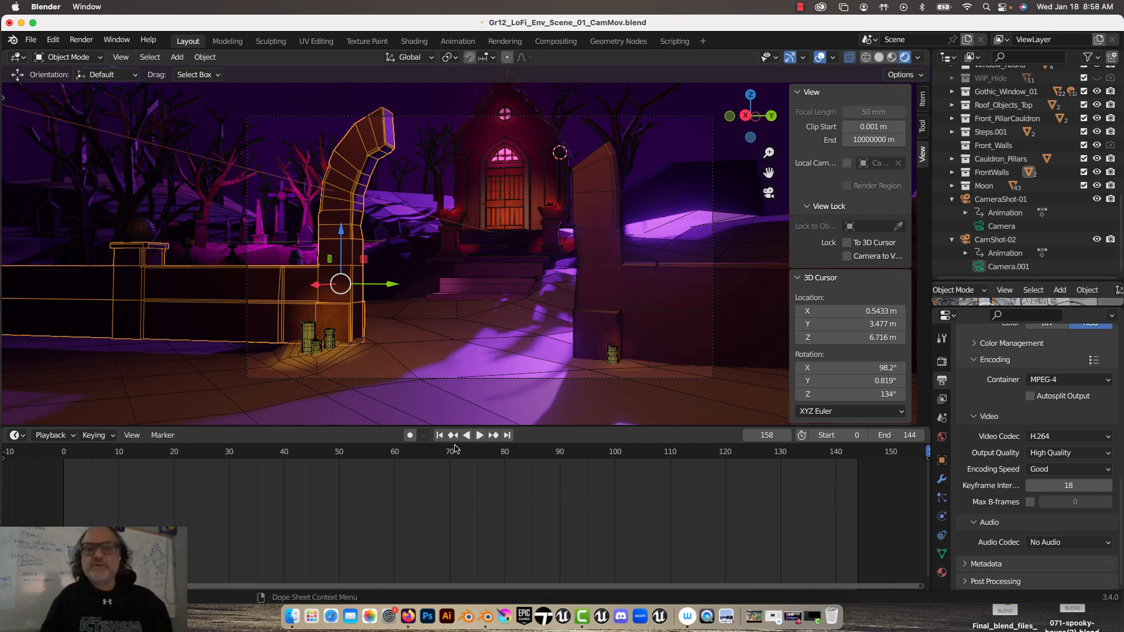
pyautogui.moveTo(402, 185)
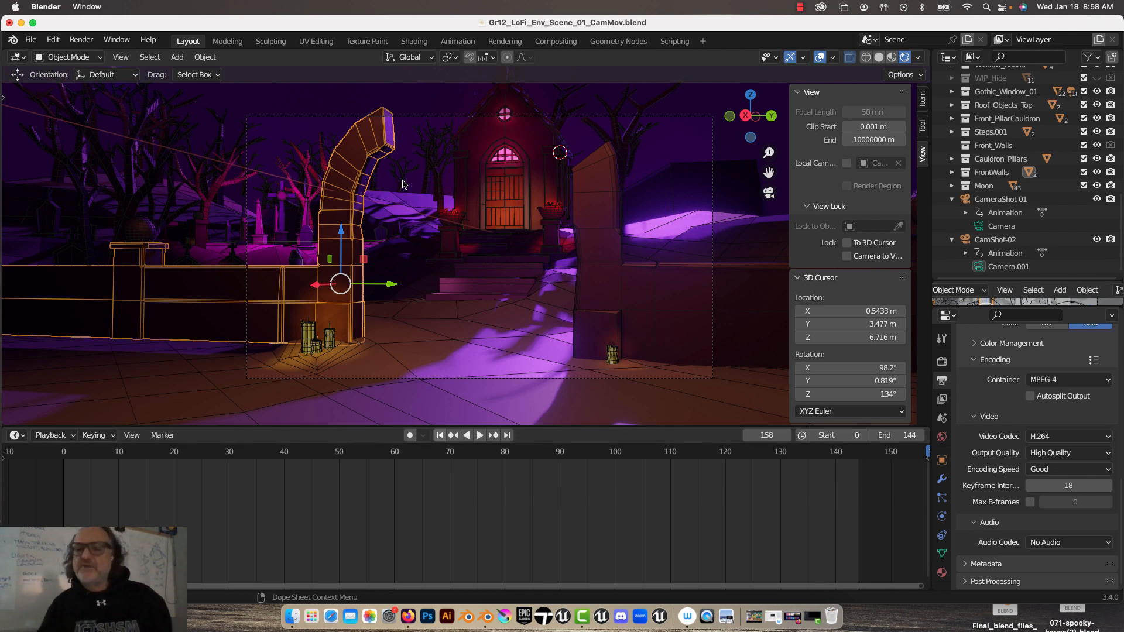
pyautogui.moveTo(484, 447)
pyautogui.write('7')
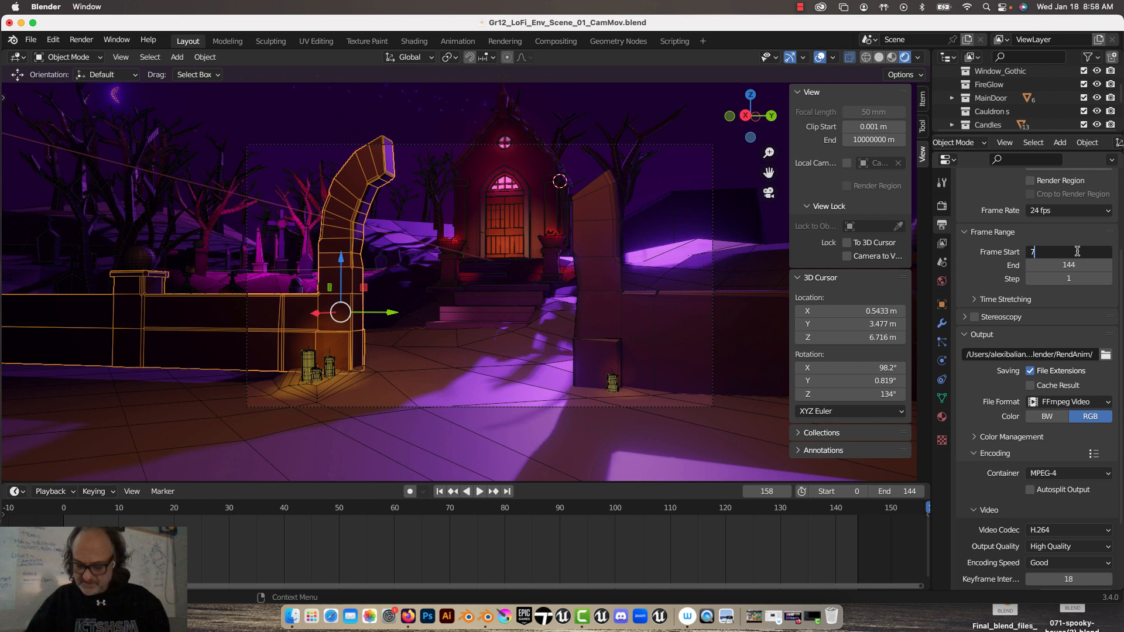
# Set the Output Properties frame range to Start 0 and End 72
pyautogui.write('3')
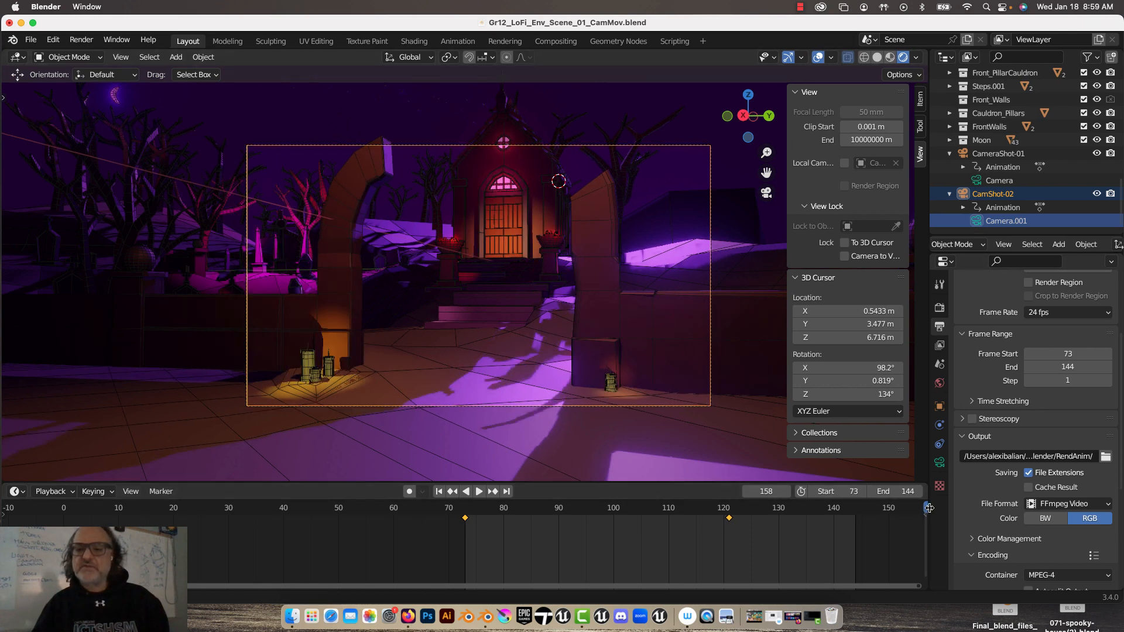
pyautogui.click(660, 508)
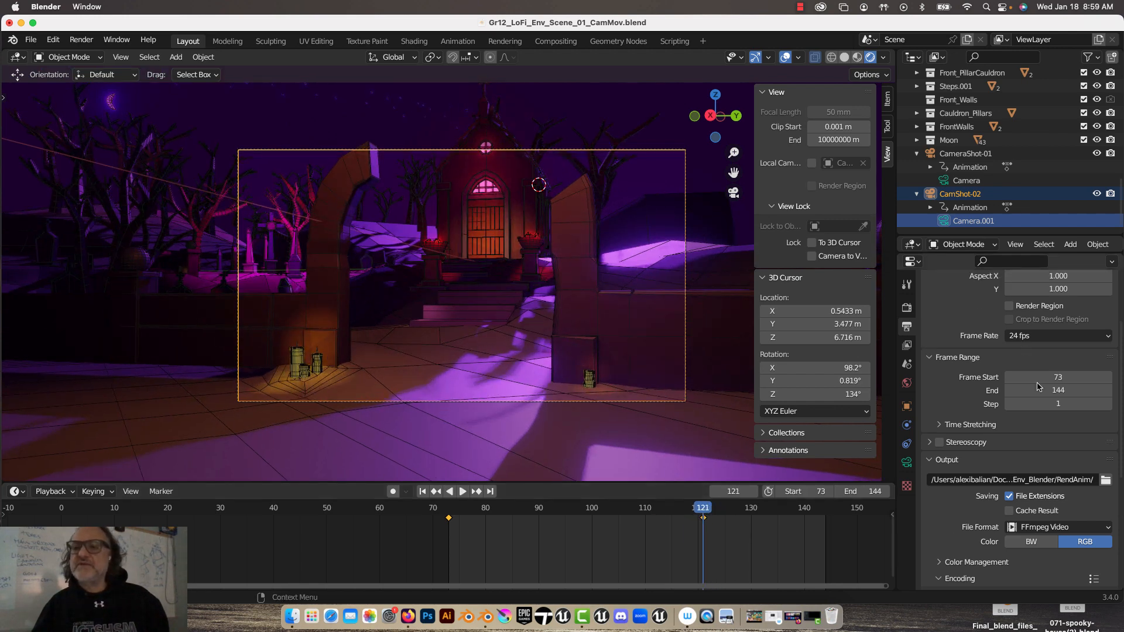
pyautogui.click(1057, 390)
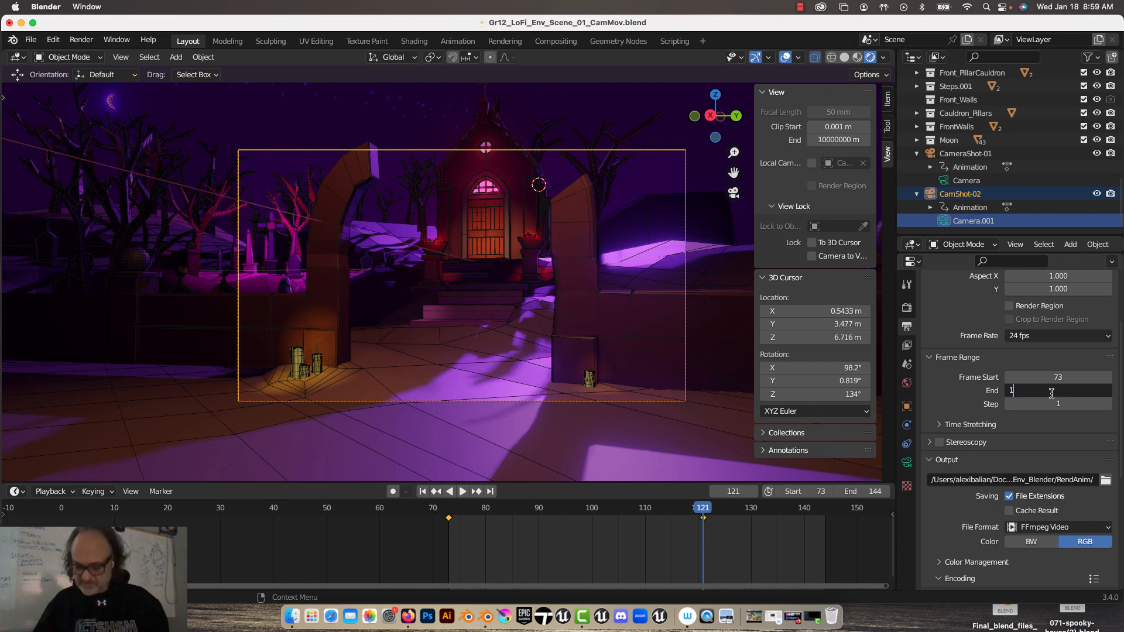
pyautogui.write('121')
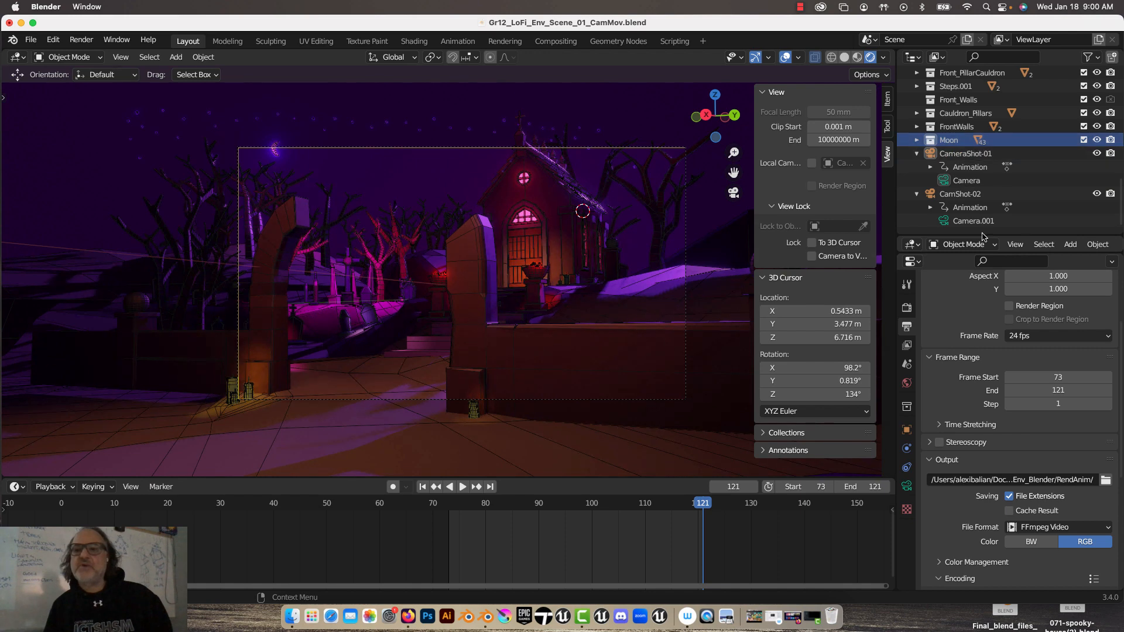
pyautogui.click(1058, 376)
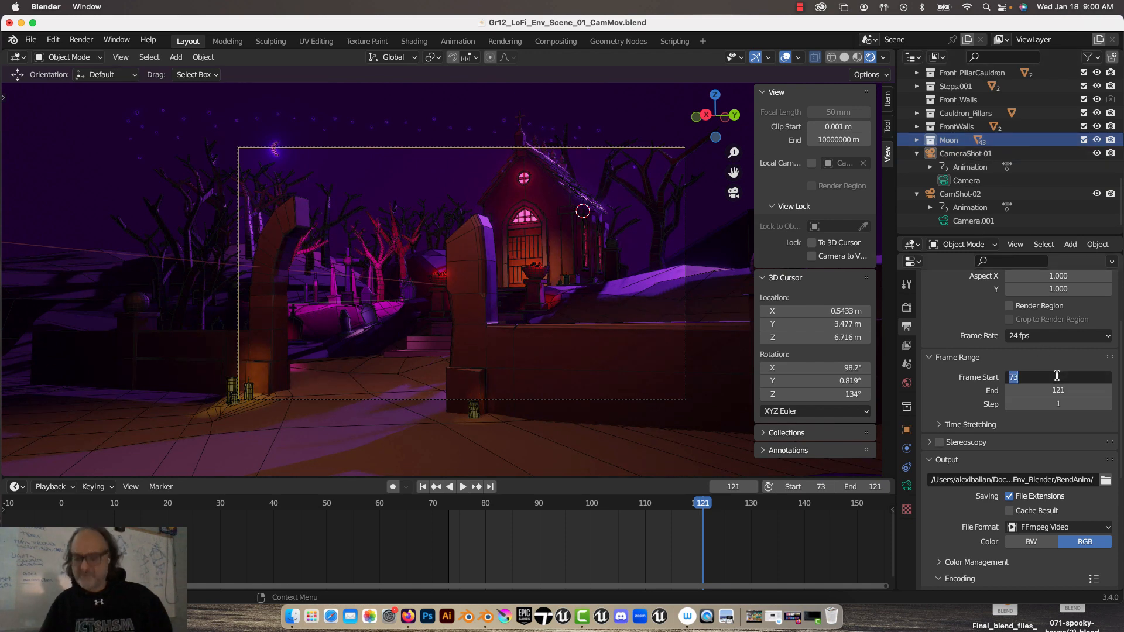
pyautogui.write('0')
pyautogui.click(1058, 389)
pyautogui.write('72')
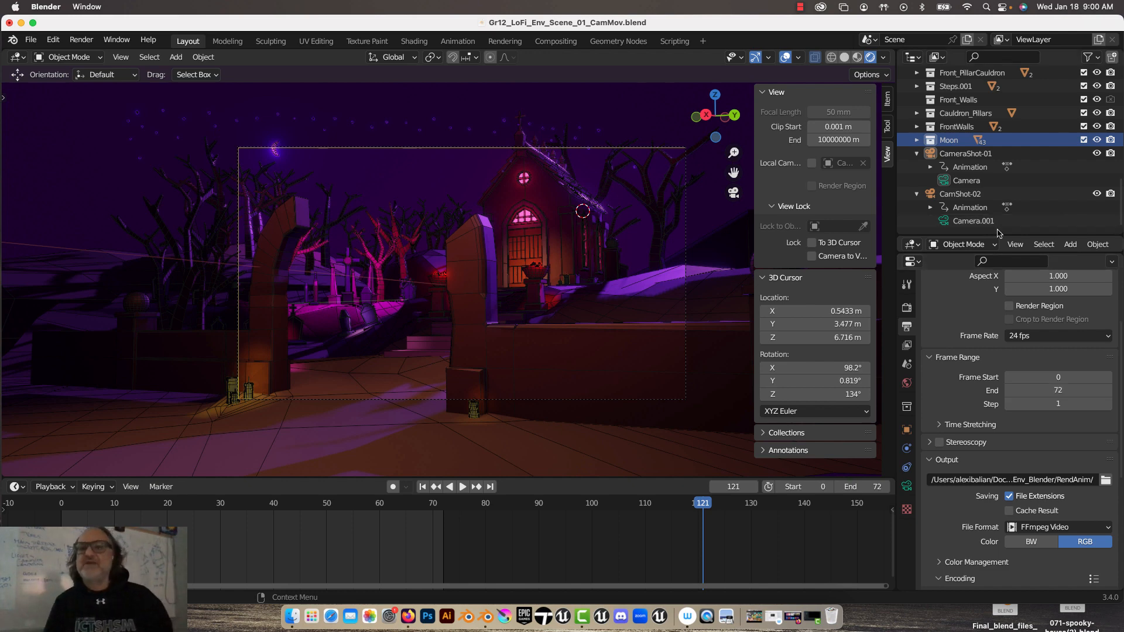
# Select Camera.001 and set the output Frame Start to 73, keeping End at 121
pyautogui.click(974, 220)
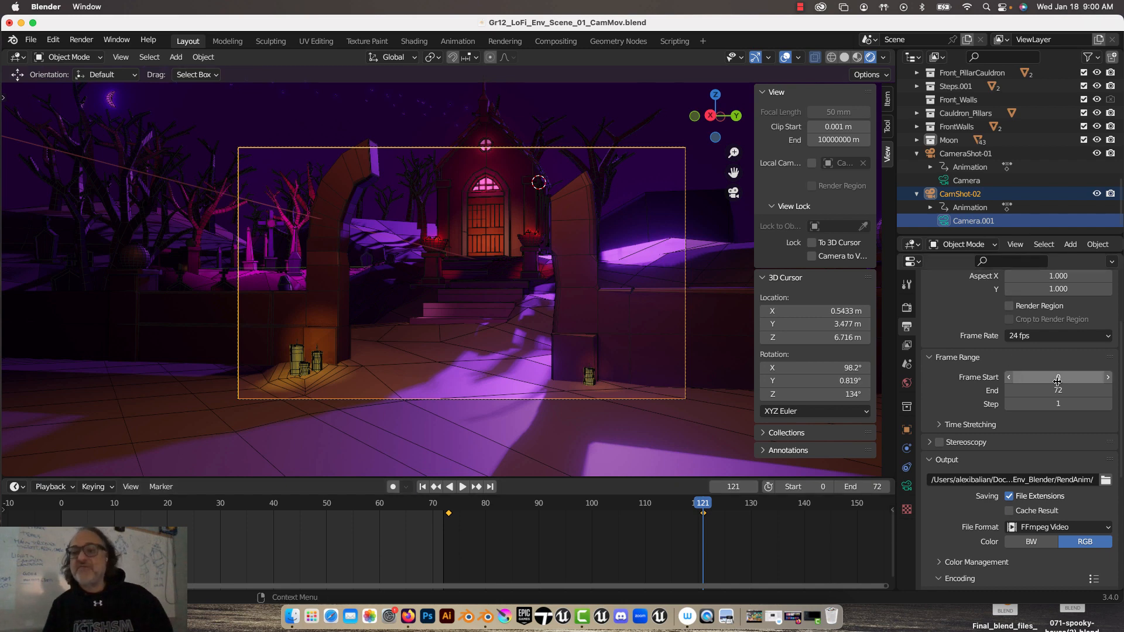
pyautogui.click(1057, 376)
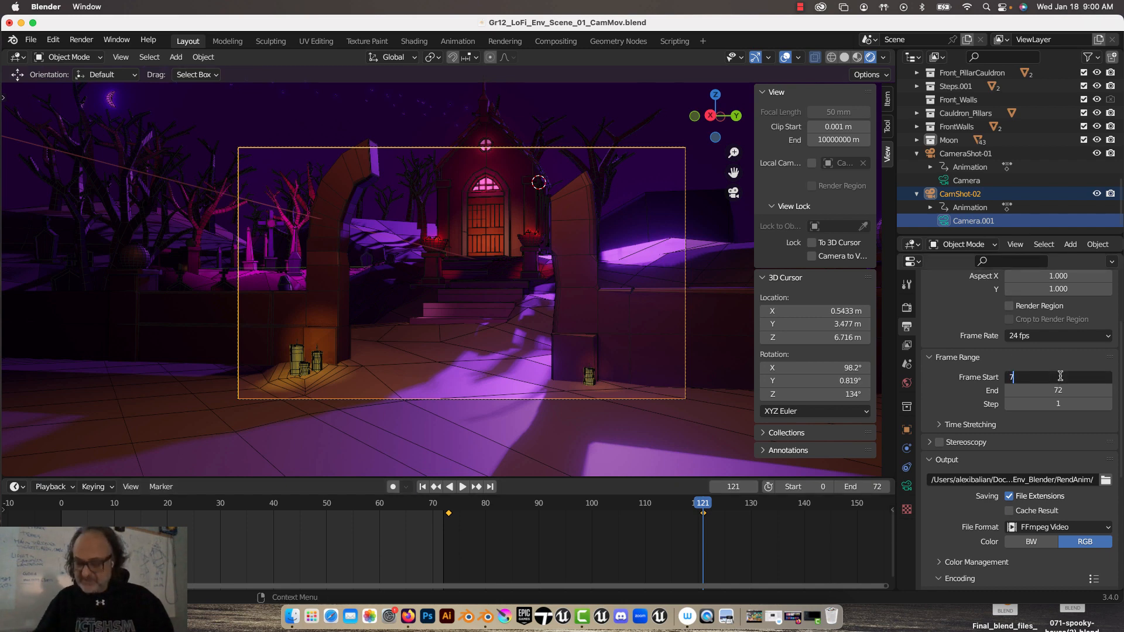
pyautogui.write('3')
pyautogui.click(1058, 390)
pyautogui.write('121')
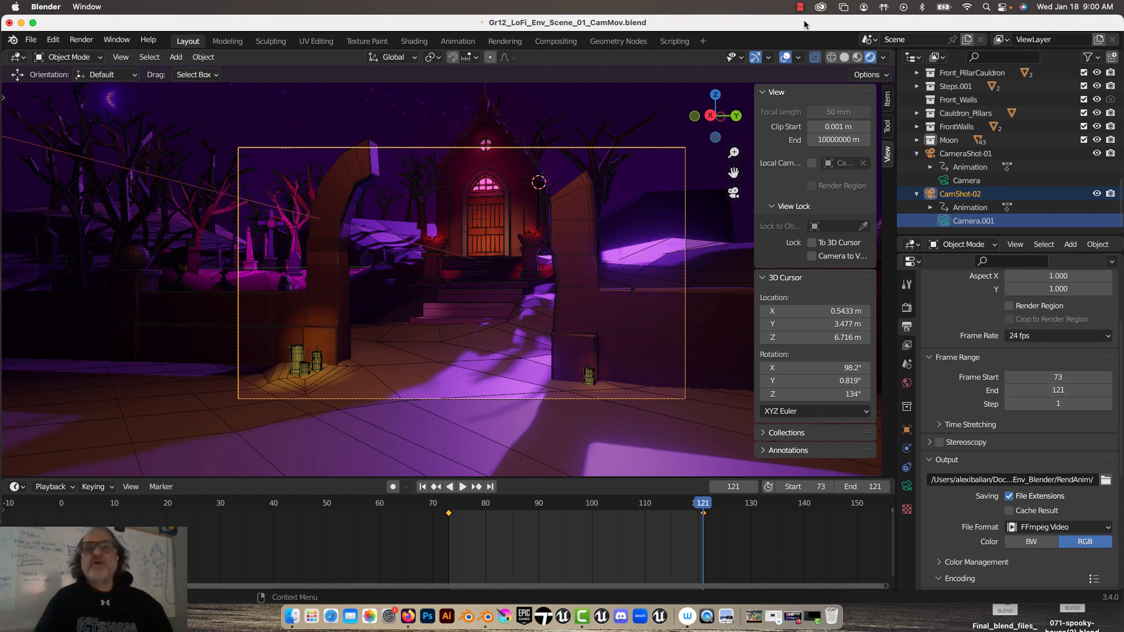
pyautogui.moveTo(805, 22)
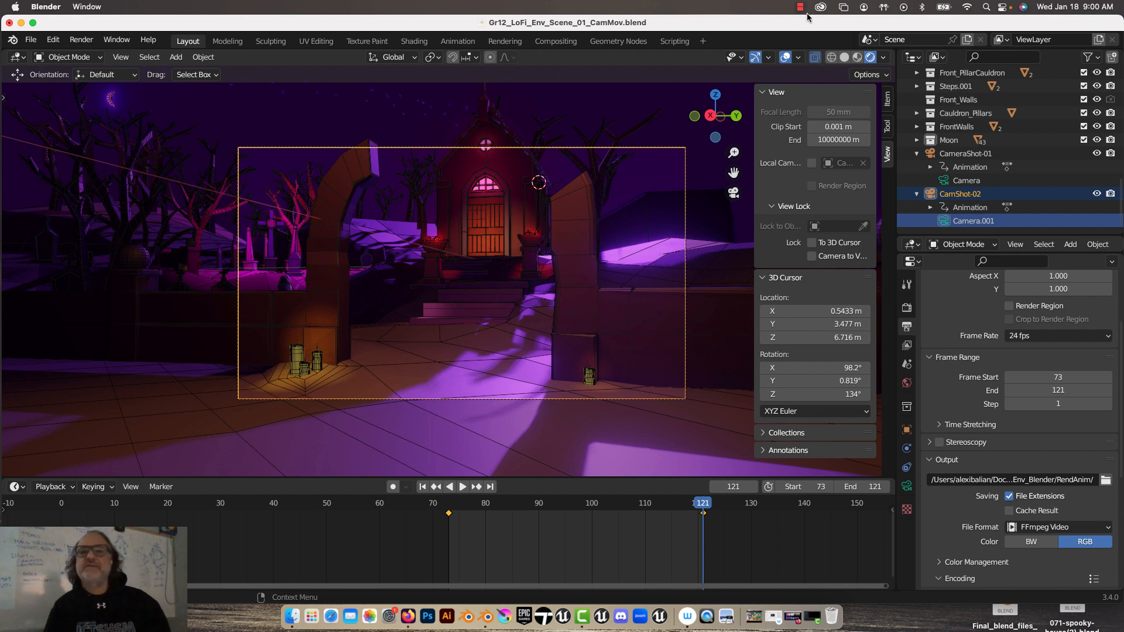
# Play the animation, stop back at frame 0, and select CameraShot-01's camera
pyautogui.click(801, 7)
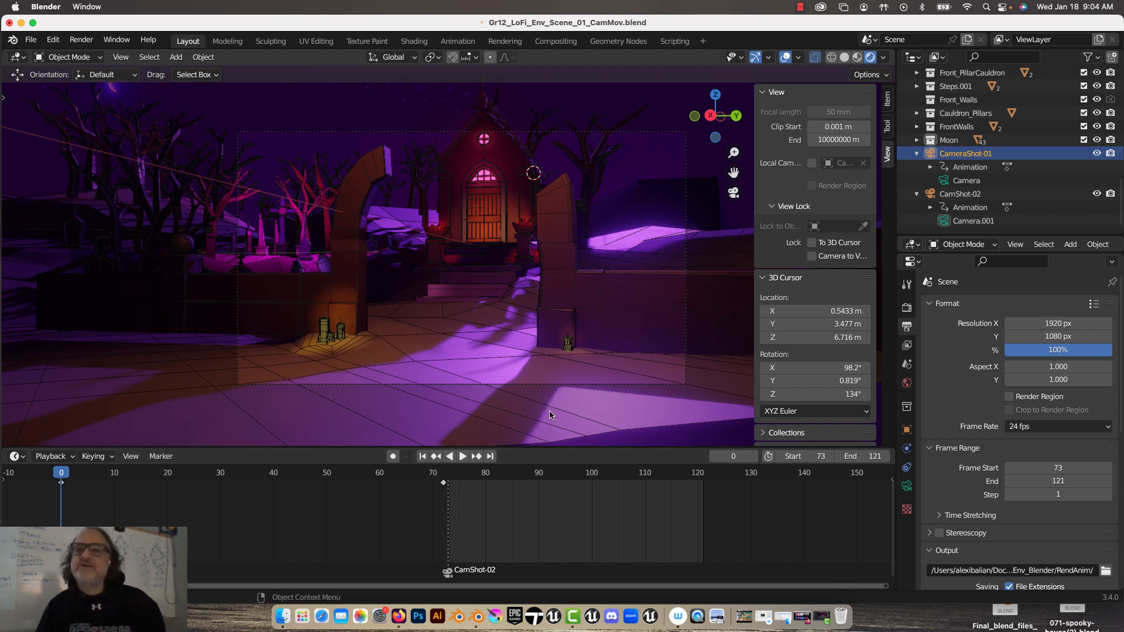
pyautogui.moveTo(384, 437)
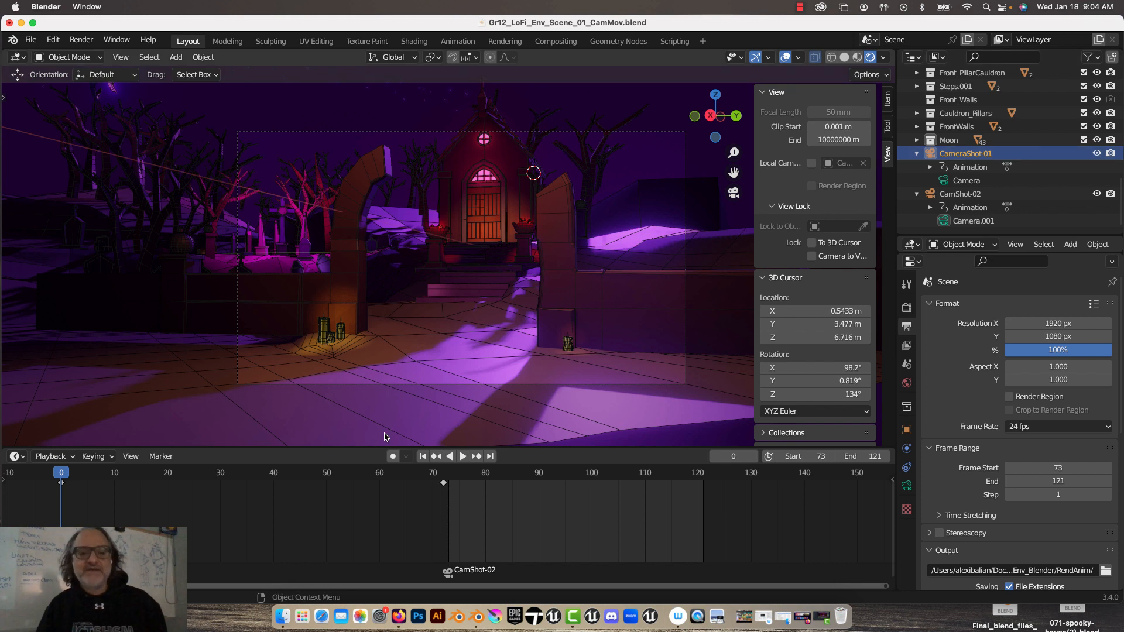
pyautogui.click(463, 456)
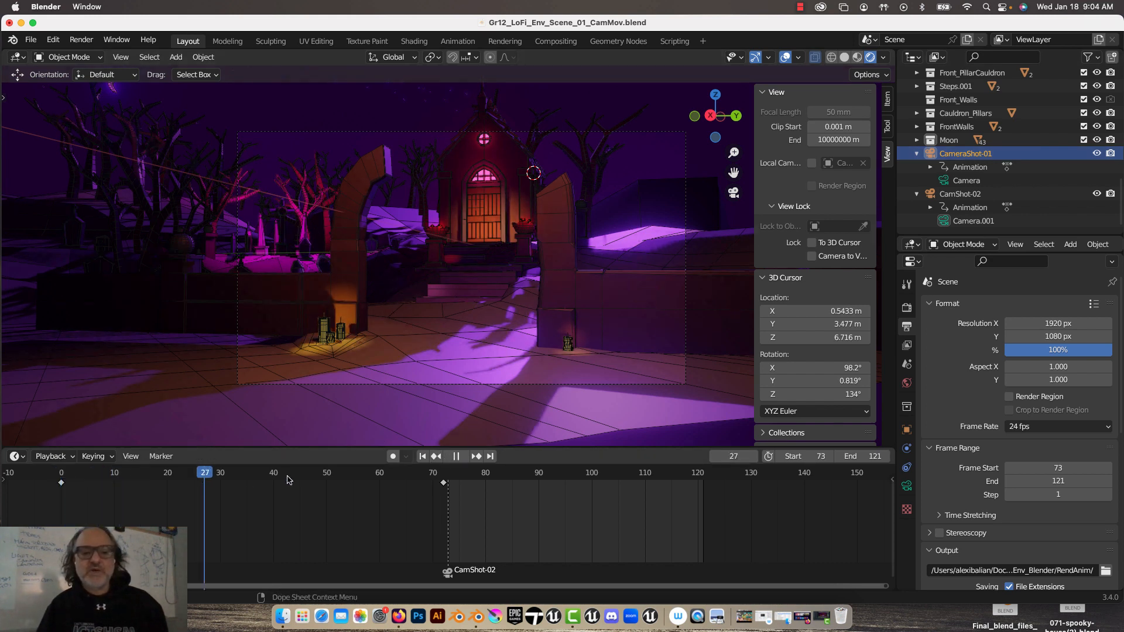
pyautogui.click(443, 473)
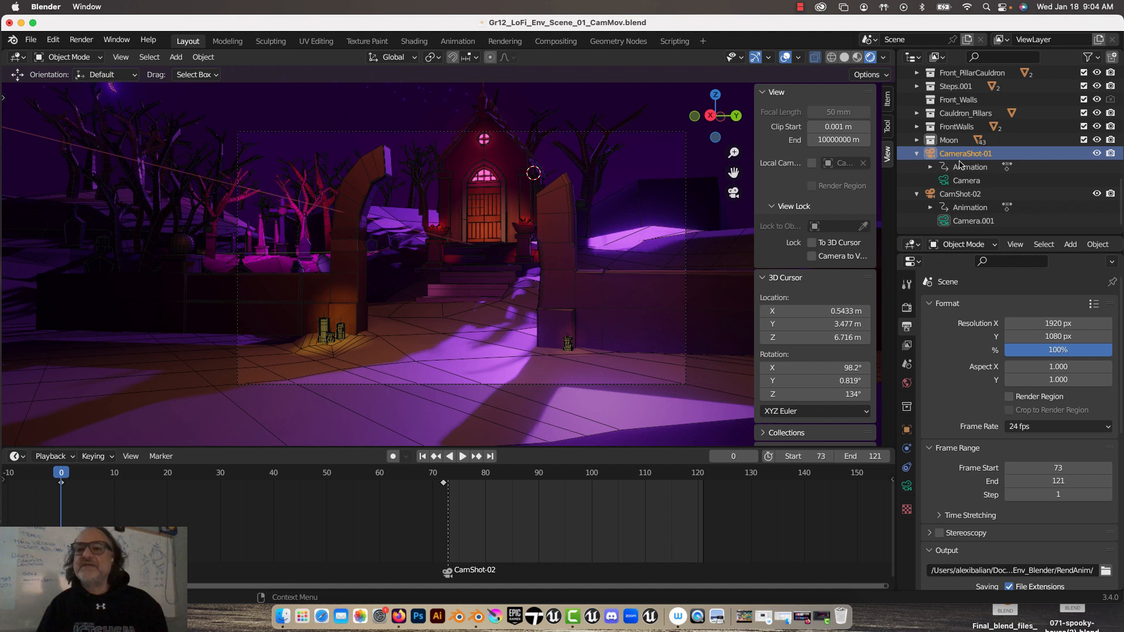
pyautogui.click(967, 180)
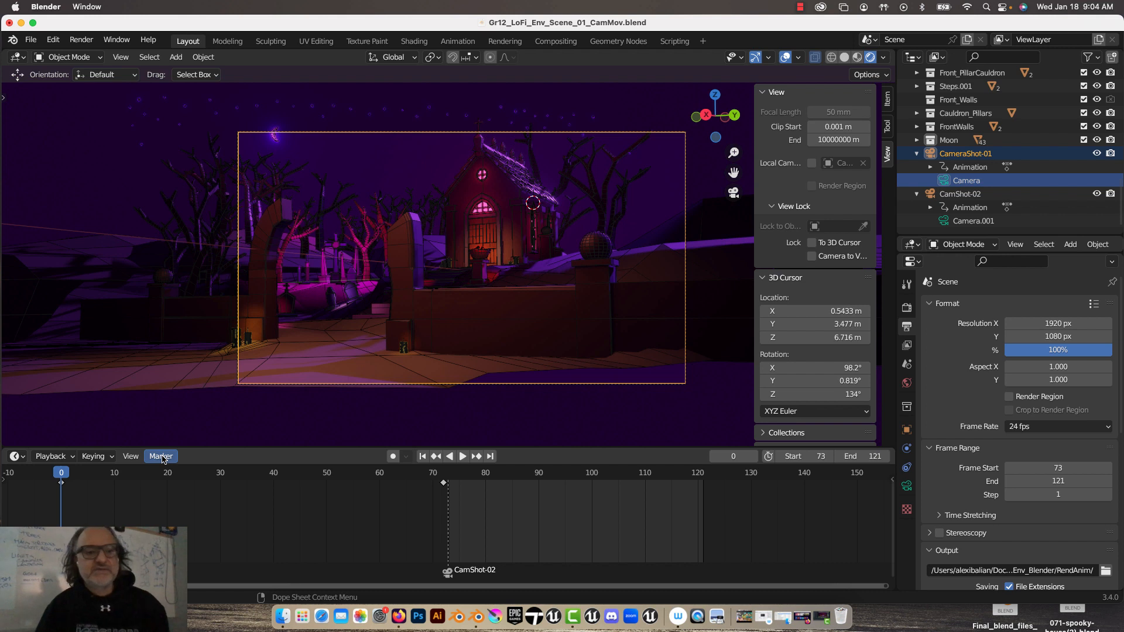
# Enlarge the Timeline and open and close the Marker menu without applying anything
pyautogui.click(160, 456)
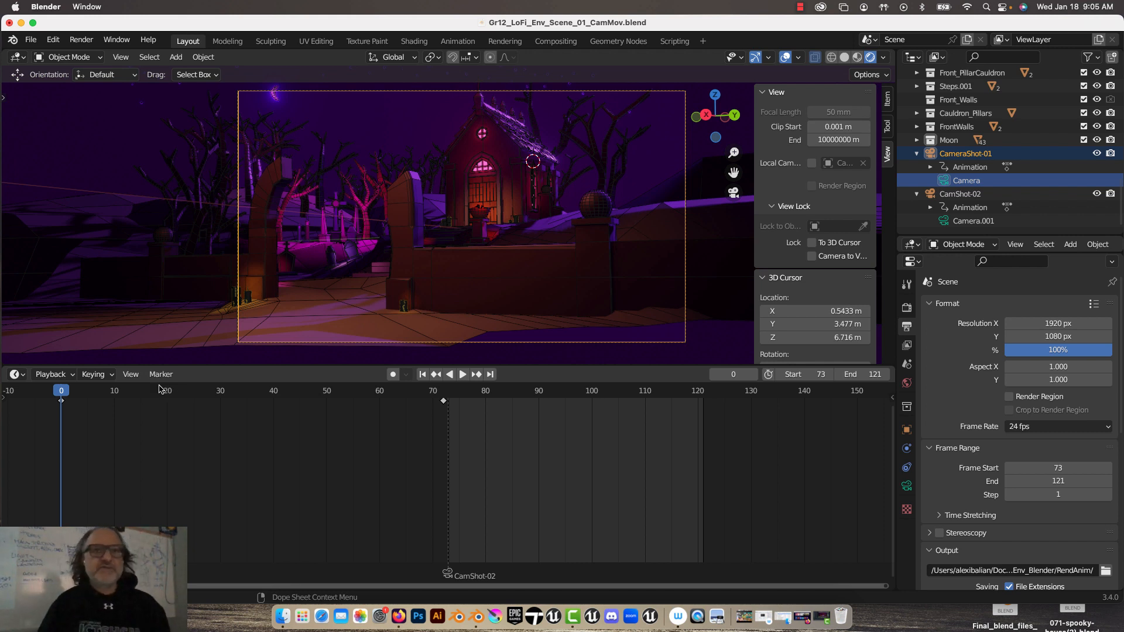
pyautogui.click(160, 373)
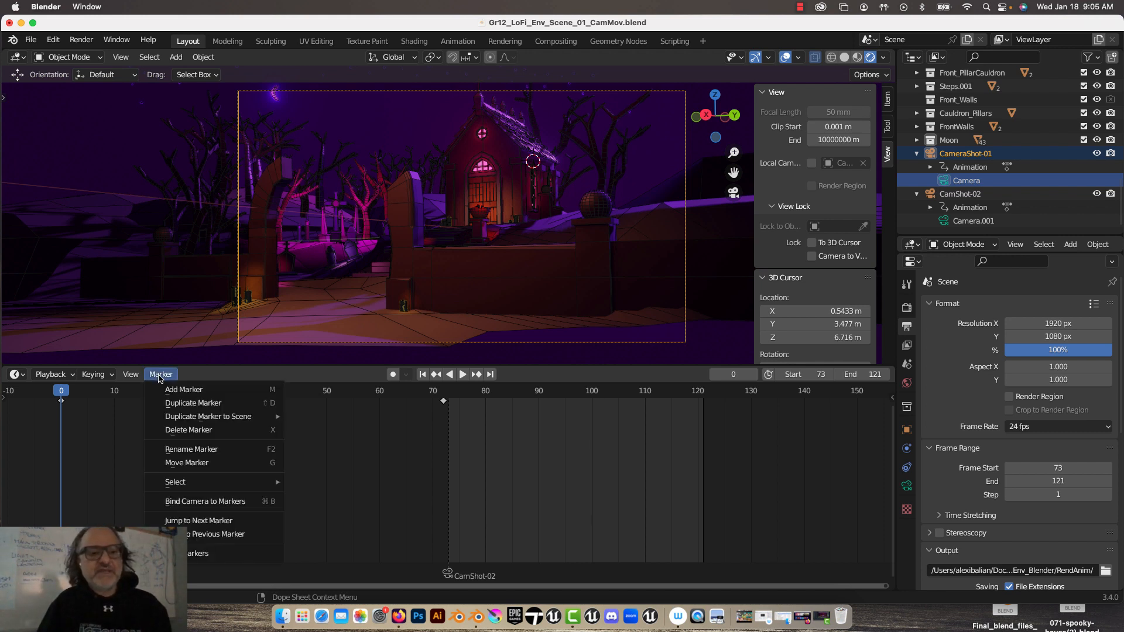
pyautogui.moveTo(213, 501)
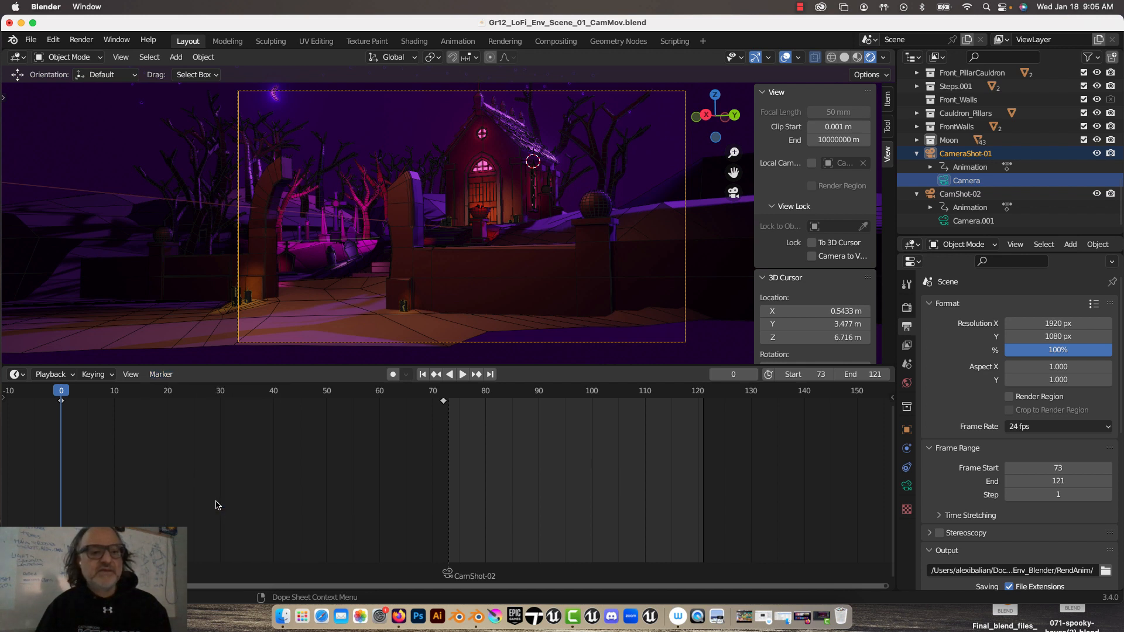
pyautogui.moveTo(199, 479)
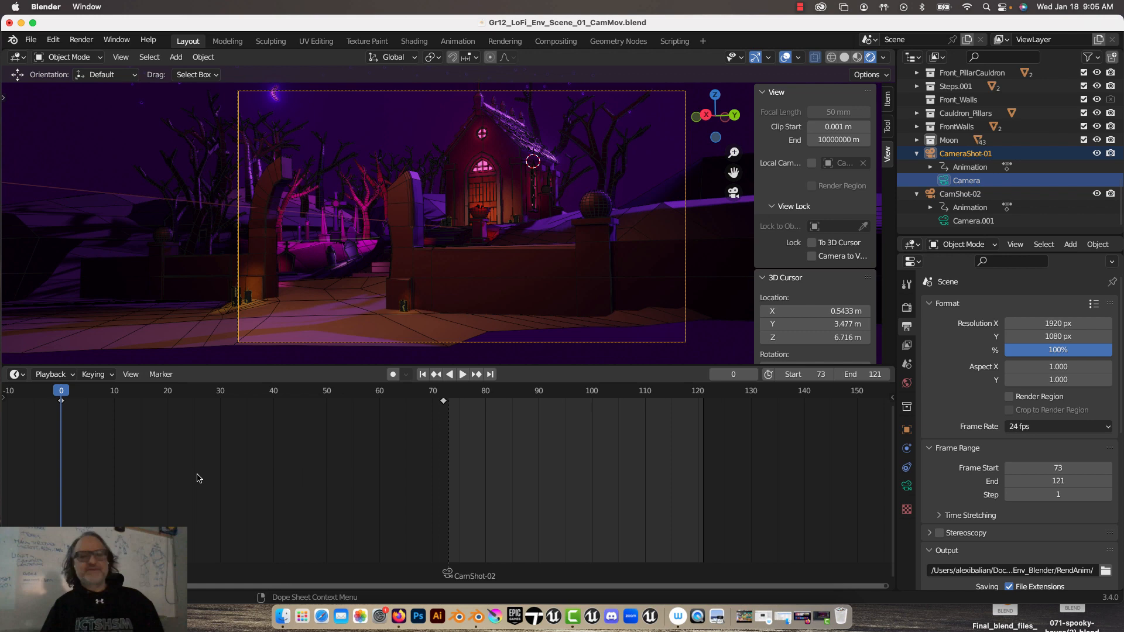
# Add a Timeline marker at frame 0, then jump the playhead to frame 73
pyautogui.click(462, 374)
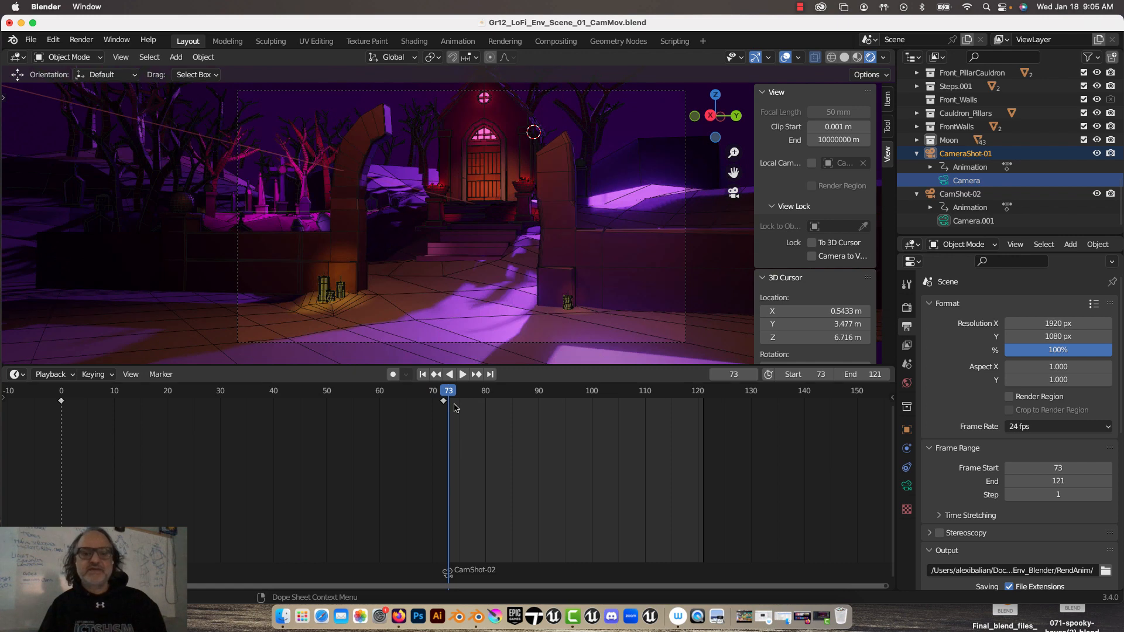
pyautogui.click(463, 374)
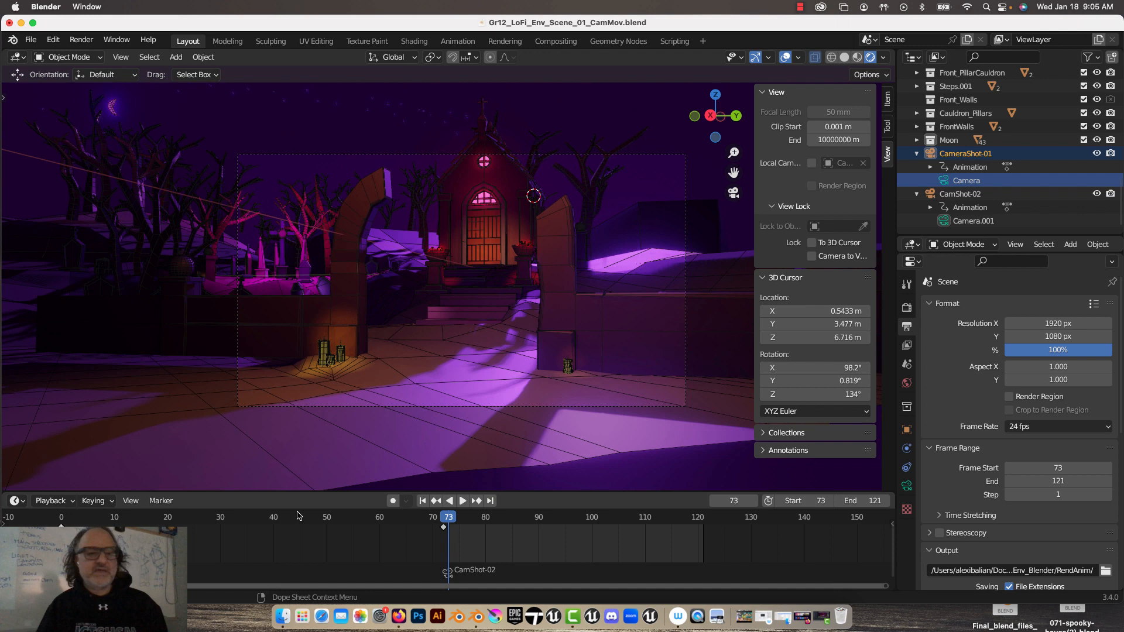
pyautogui.click(160, 501)
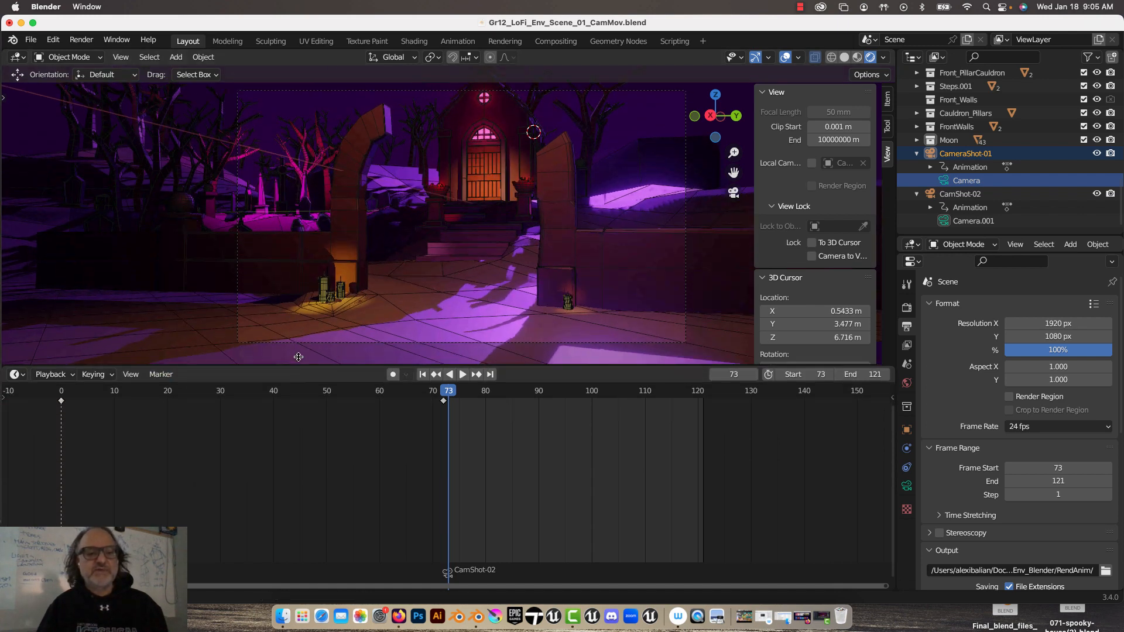
pyautogui.click(161, 334)
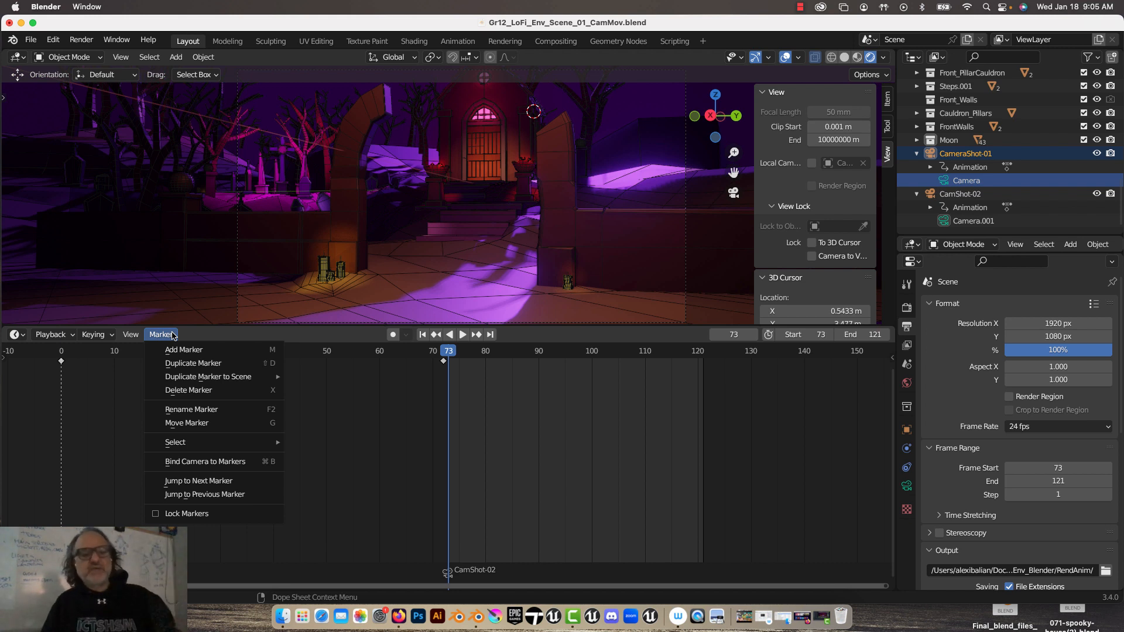
pyautogui.click(398, 337)
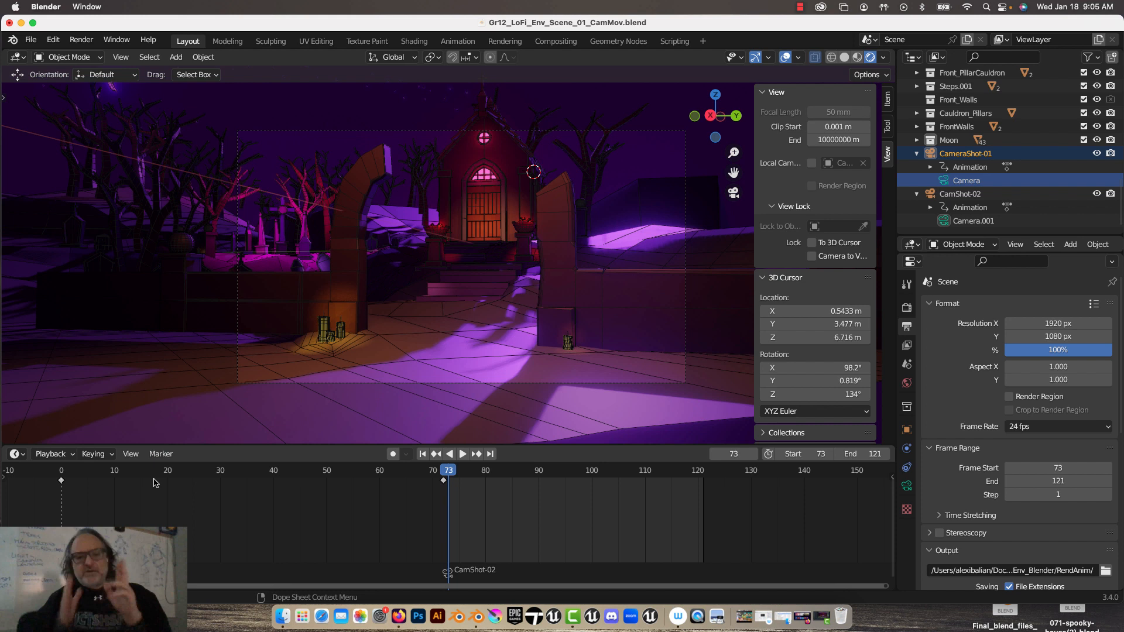
pyautogui.moveTo(801, 524)
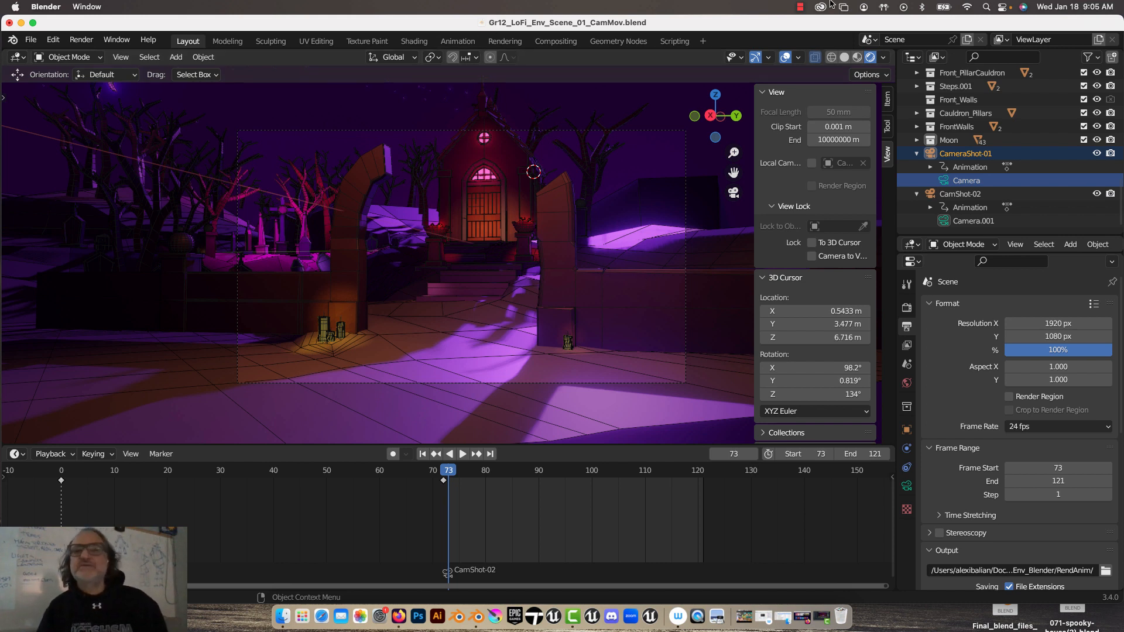
pyautogui.click(801, 7)
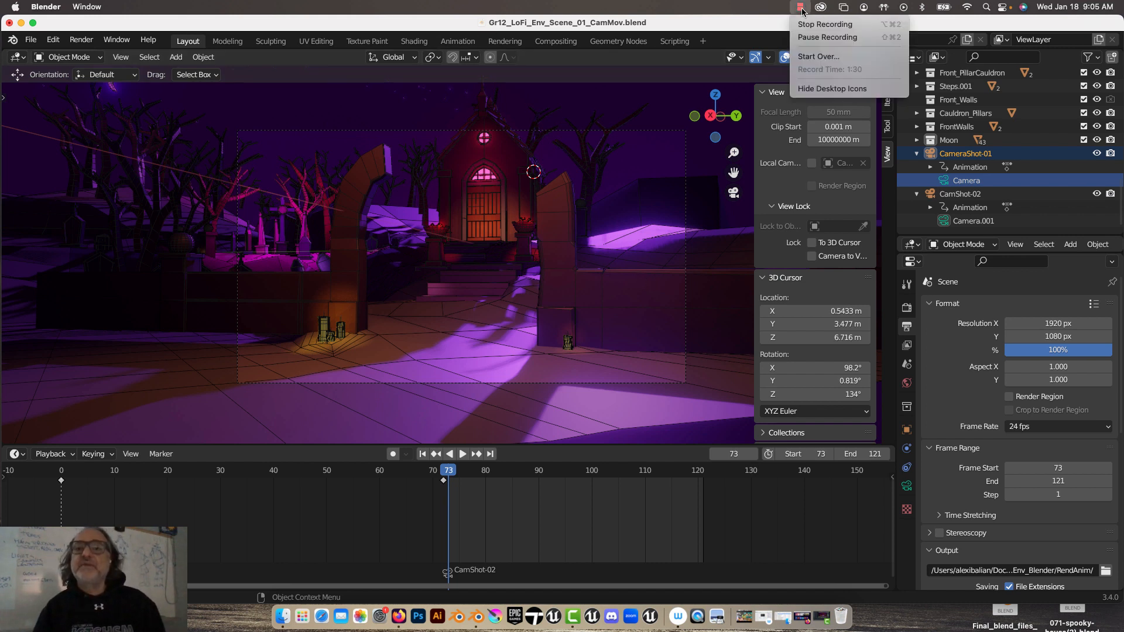